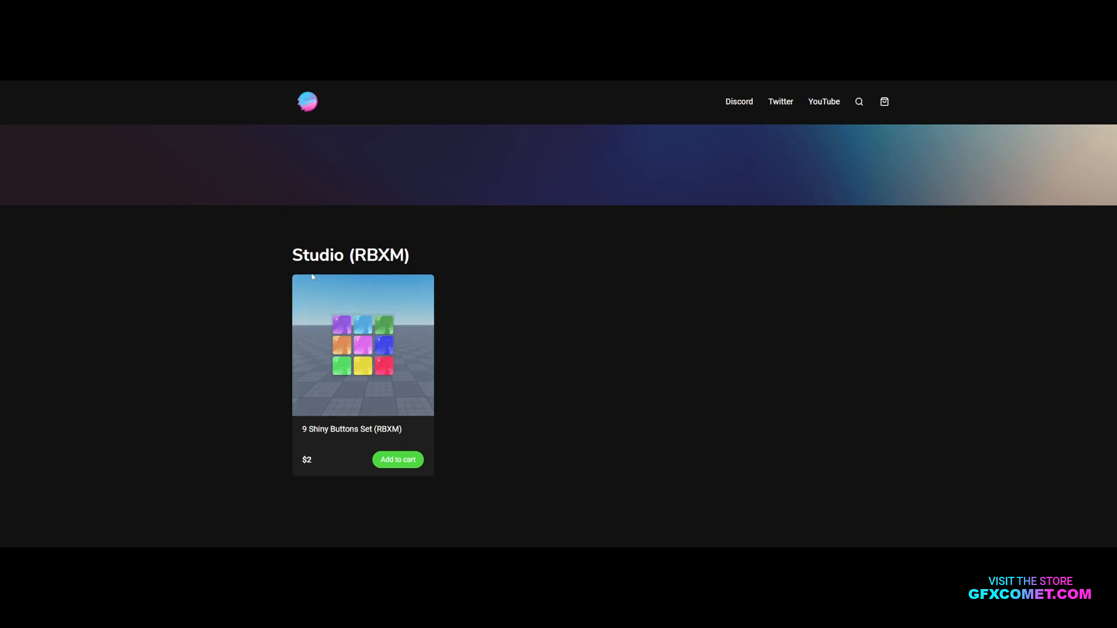
Open the 9 Shiny Buttons Set (RBXM) product page from the Studio category page.
{"action": "double_click", "coordinate": [300, 255]}
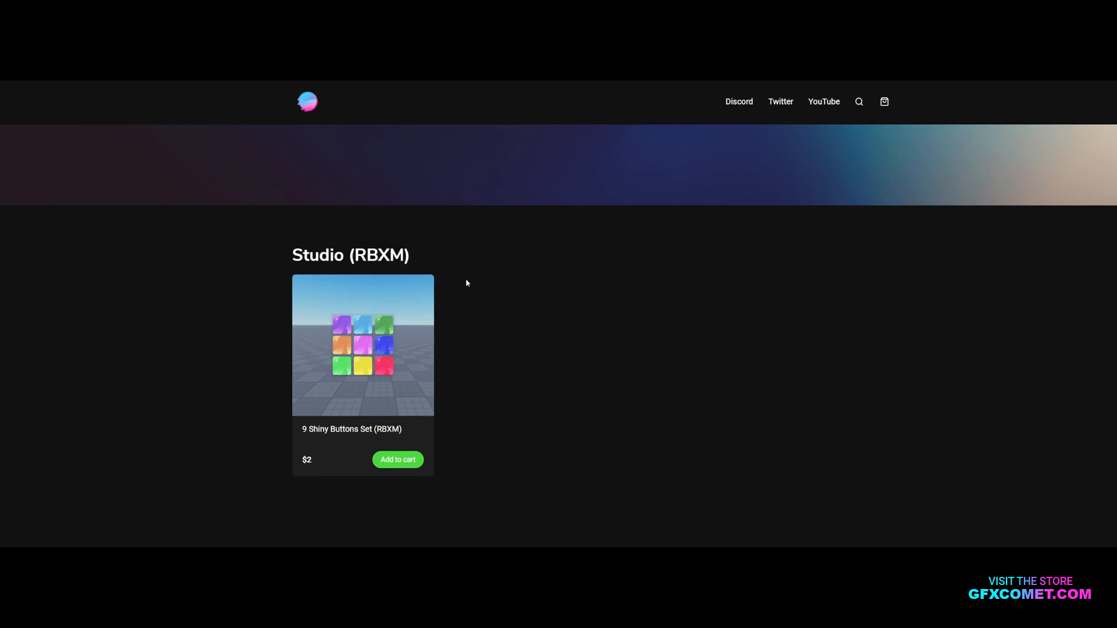
{"action": "mouse_move", "coordinate": [456, 288]}
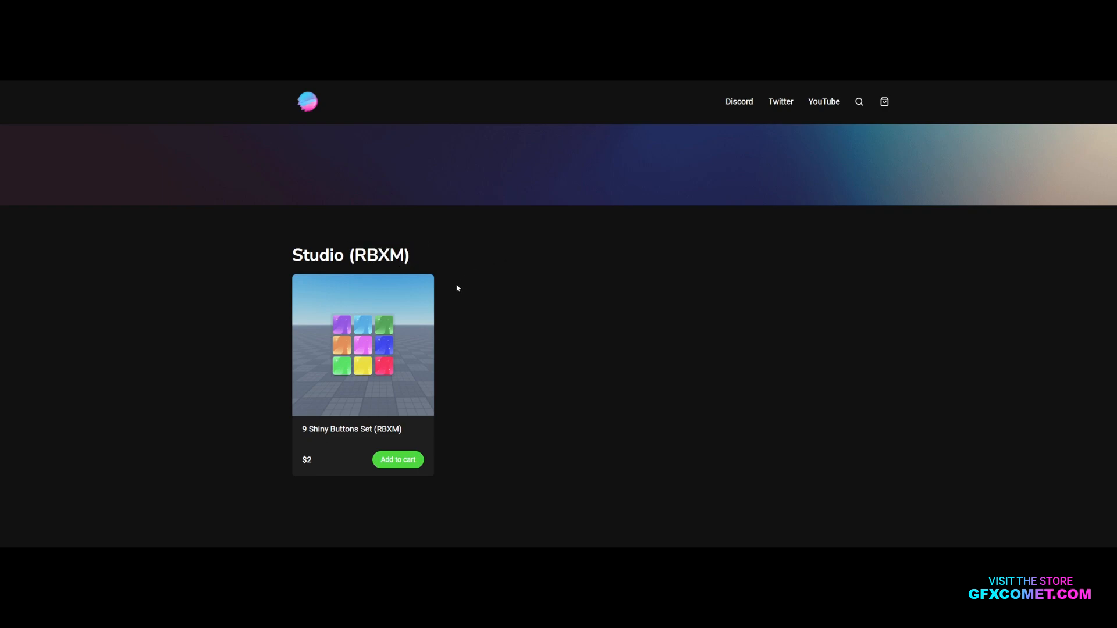
{"action": "mouse_move", "coordinate": [345, 376]}
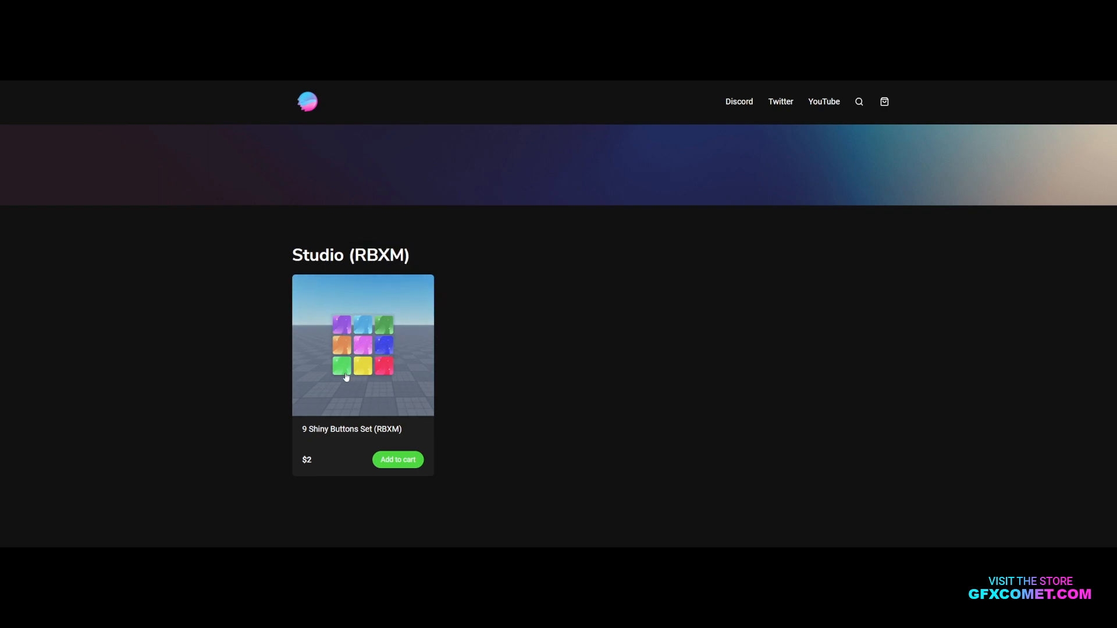
{"action": "left_click", "coordinate": [364, 344]}
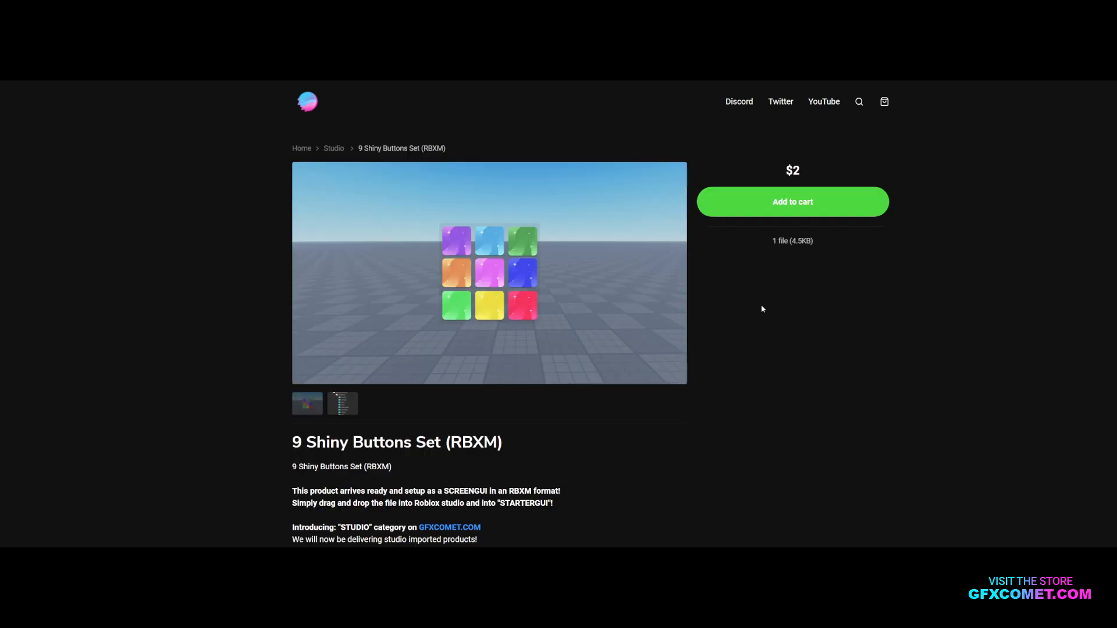
{"action": "mouse_move", "coordinate": [760, 310]}
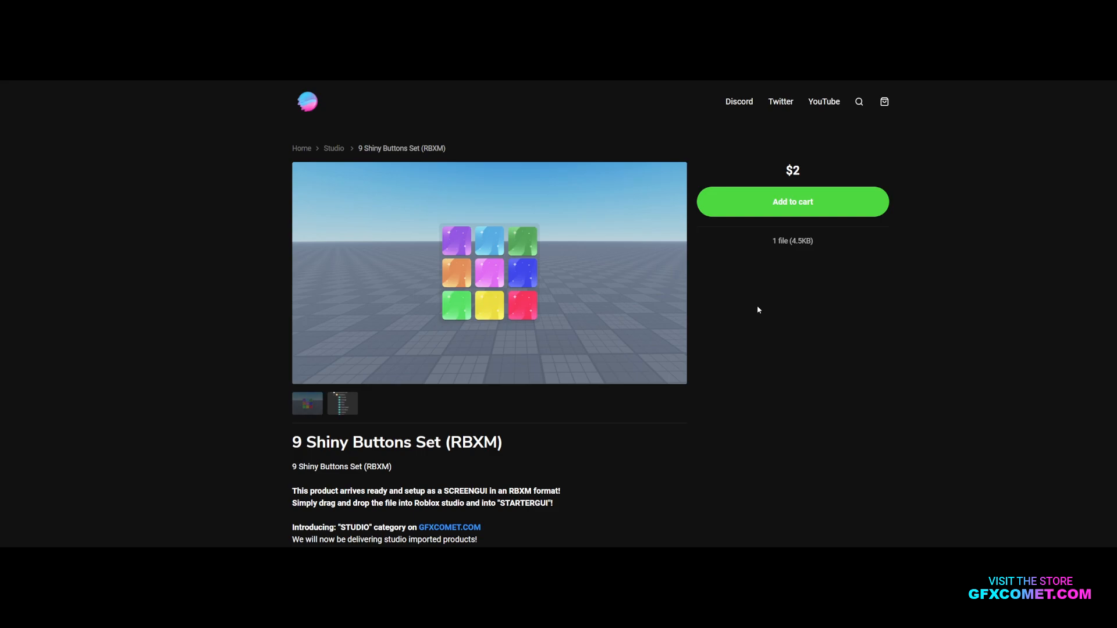
{"action": "mouse_move", "coordinate": [522, 341]}
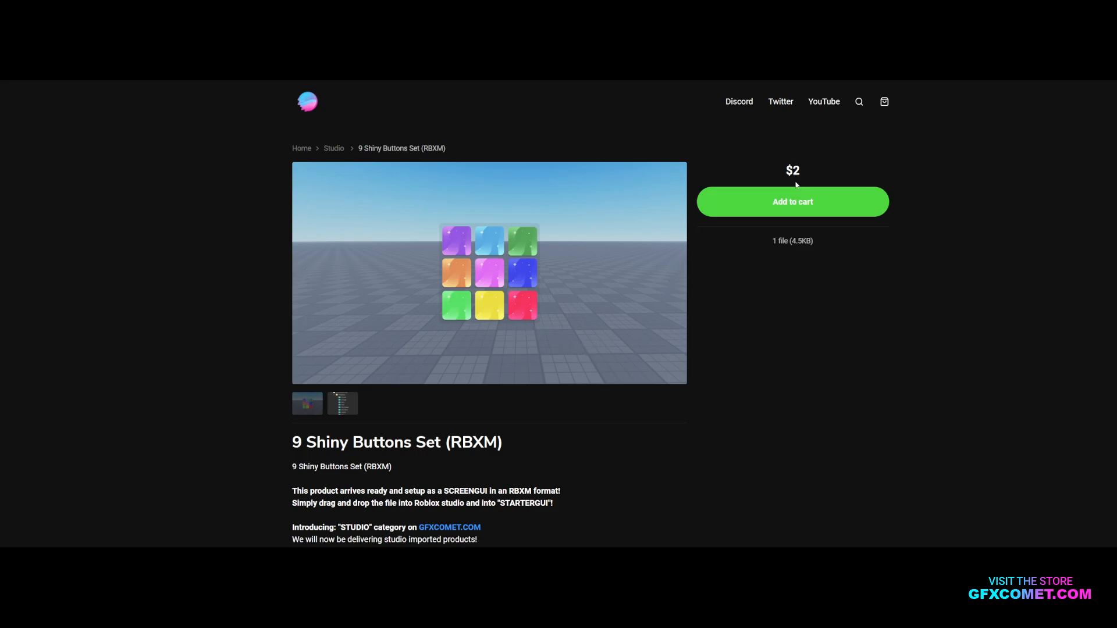
{"action": "mouse_move", "coordinate": [820, 179]}
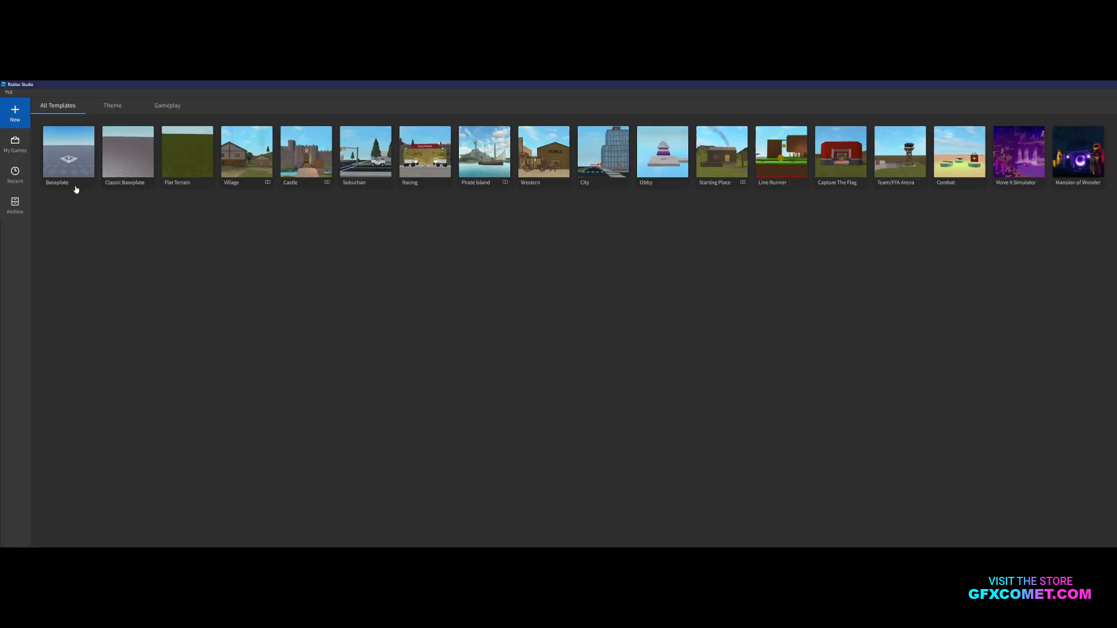
Start a Baseplate place and expand the imported Shiny Button Set in StarterGui.
{"action": "left_click", "coordinate": [69, 151]}
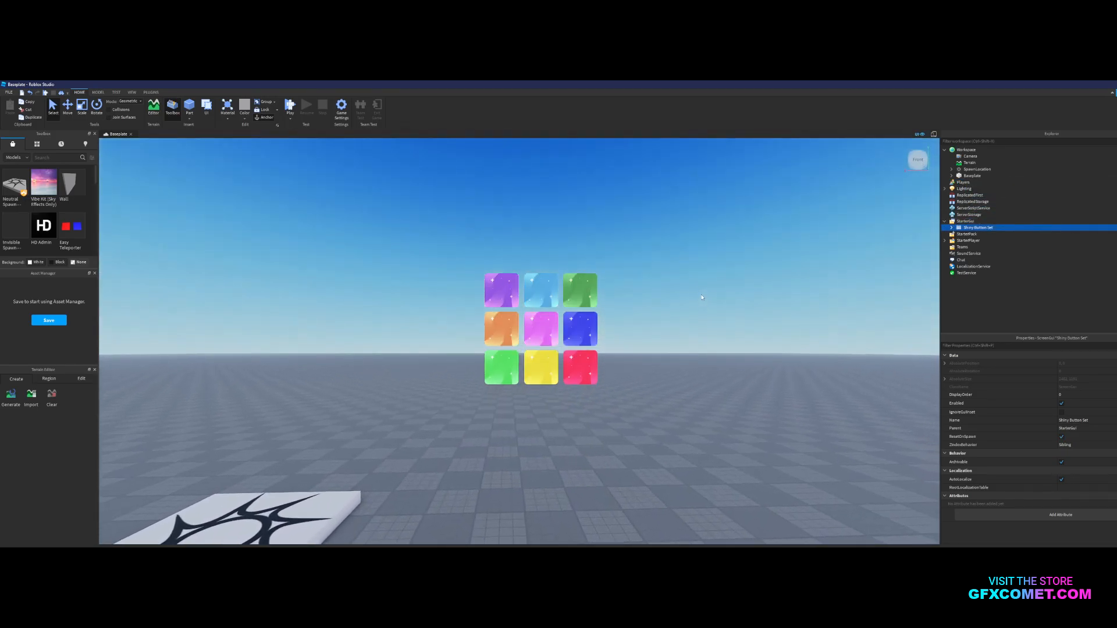
{"action": "left_click", "coordinate": [951, 228]}
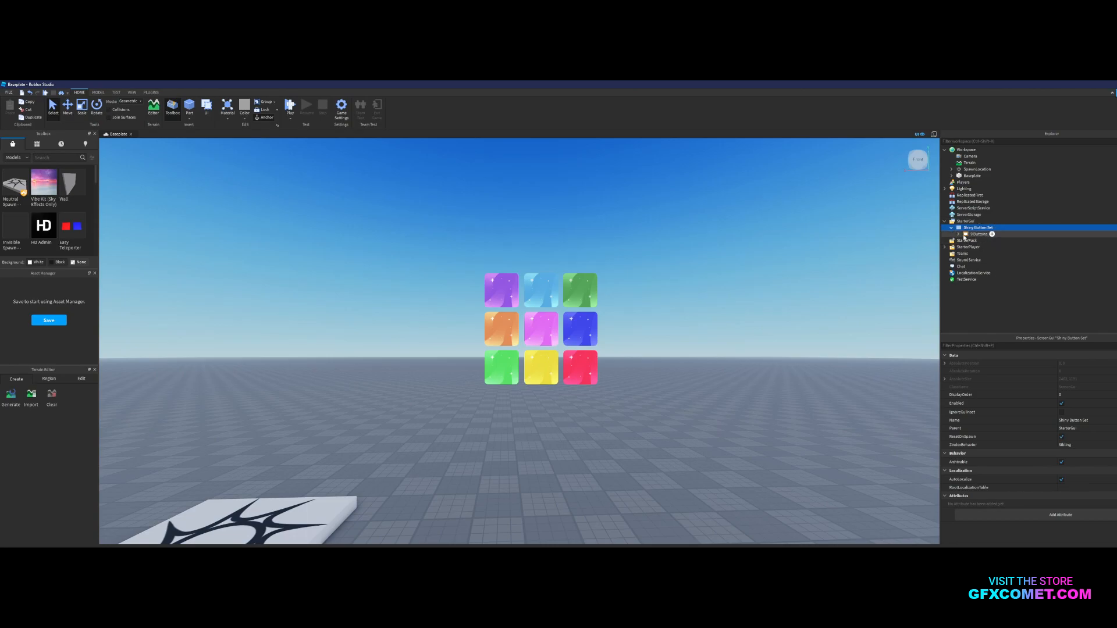
{"action": "left_click", "coordinate": [966, 233]}
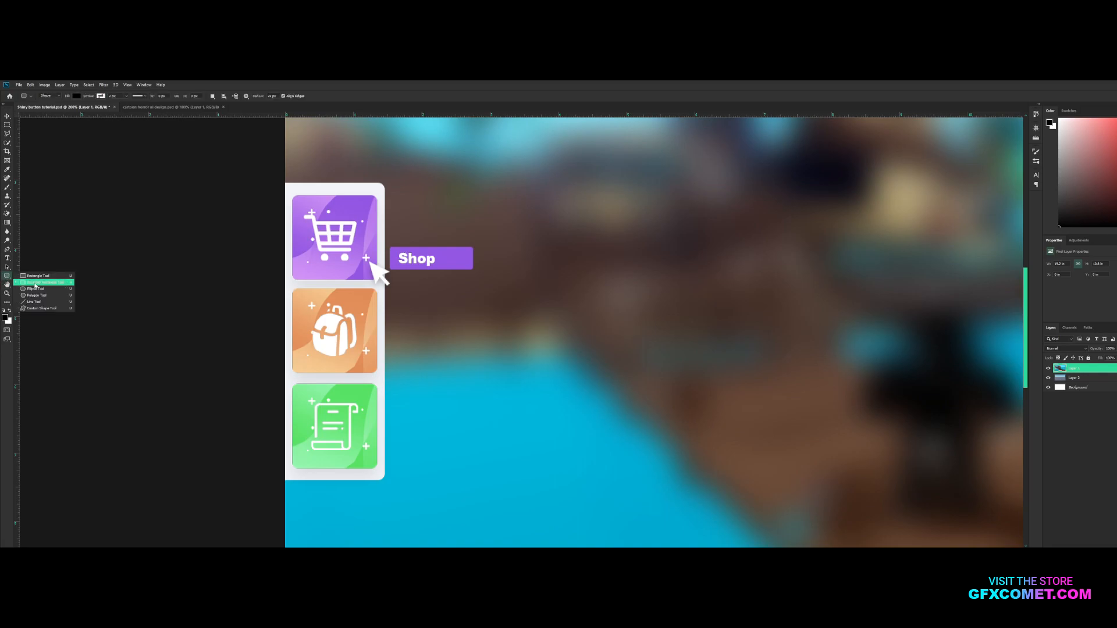
Draw a purple rounded square on its own layer in the canvas centre.
{"action": "left_click", "coordinate": [36, 282]}
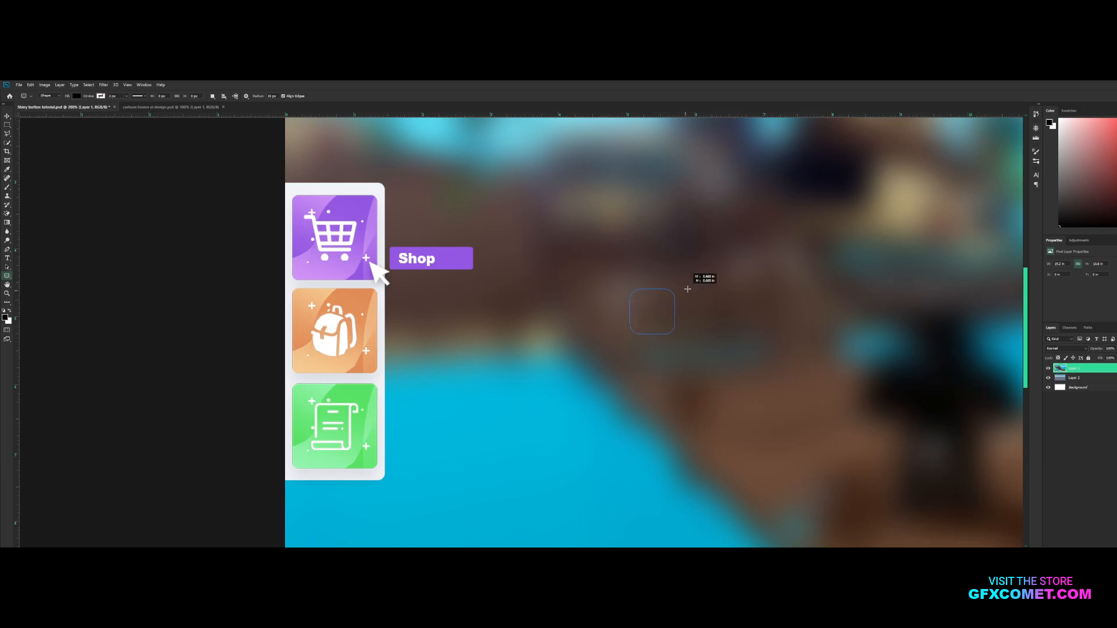
{"action": "left_click_drag", "start_coordinate": [688, 290], "coordinate": [713, 265]}
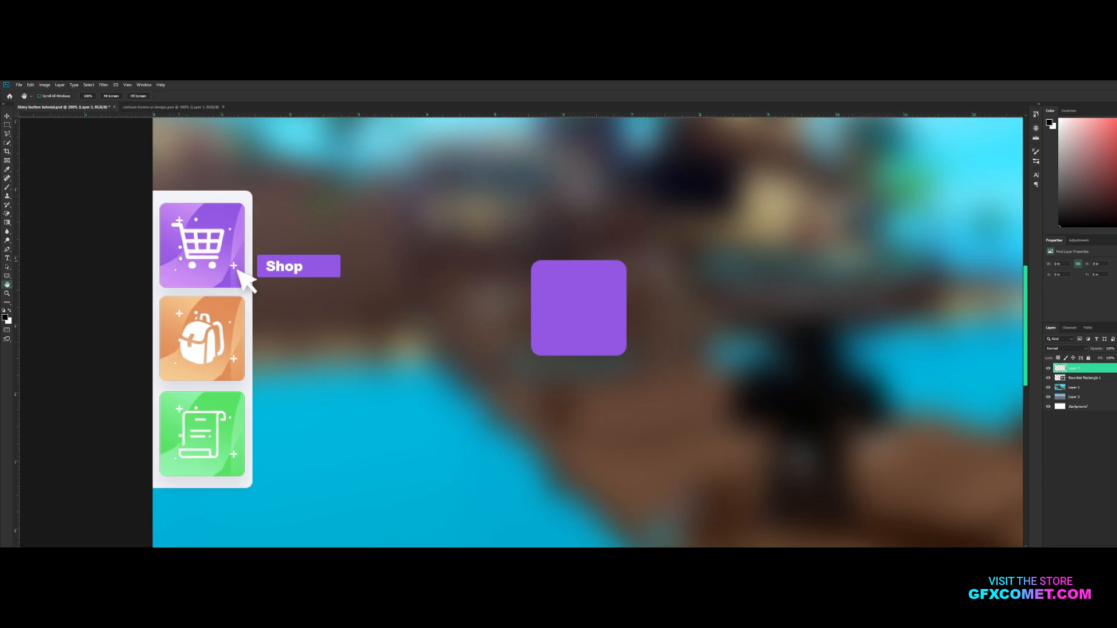
Draw a white Pen-tool wave shape clipped over the left side of the purple square.
{"action": "right_click", "coordinate": [1076, 369]}
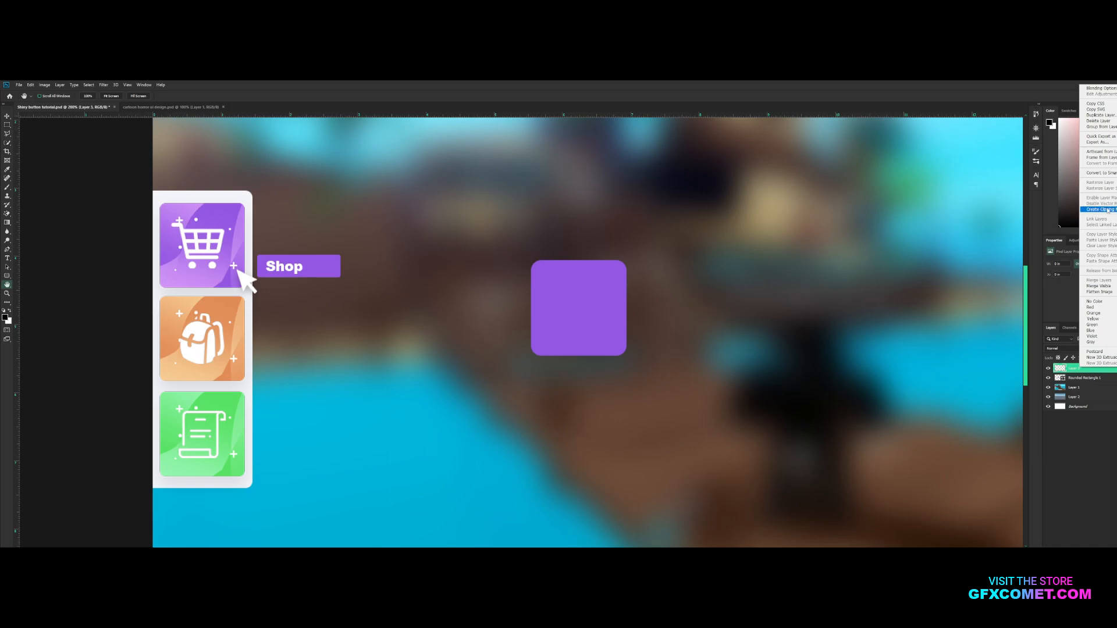
{"action": "left_click", "coordinate": [1100, 210]}
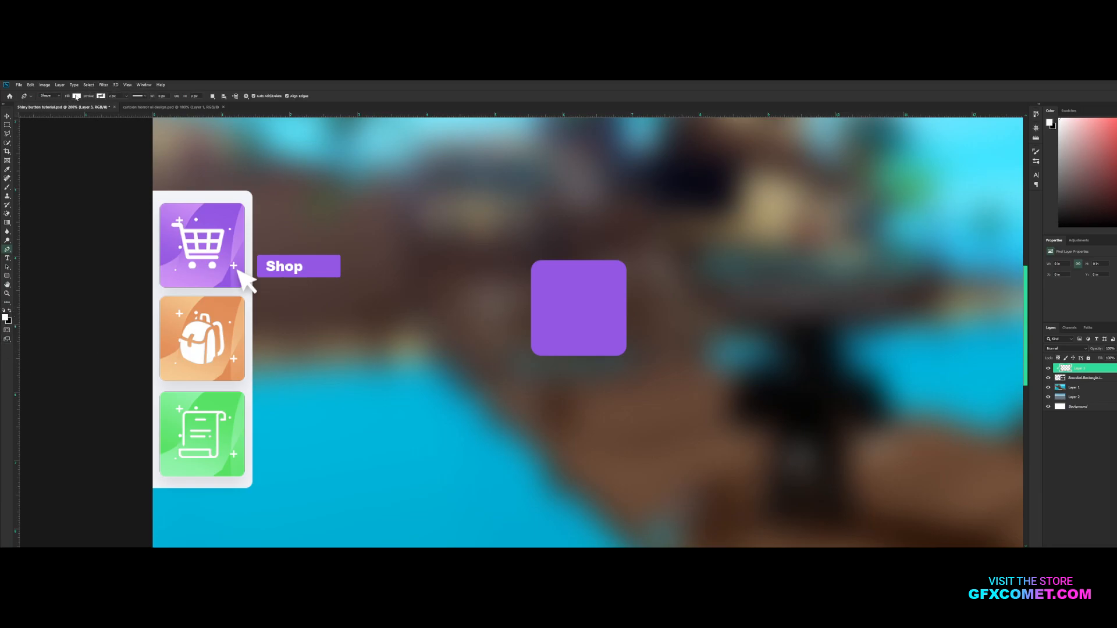
{"action": "left_click", "coordinate": [68, 97]}
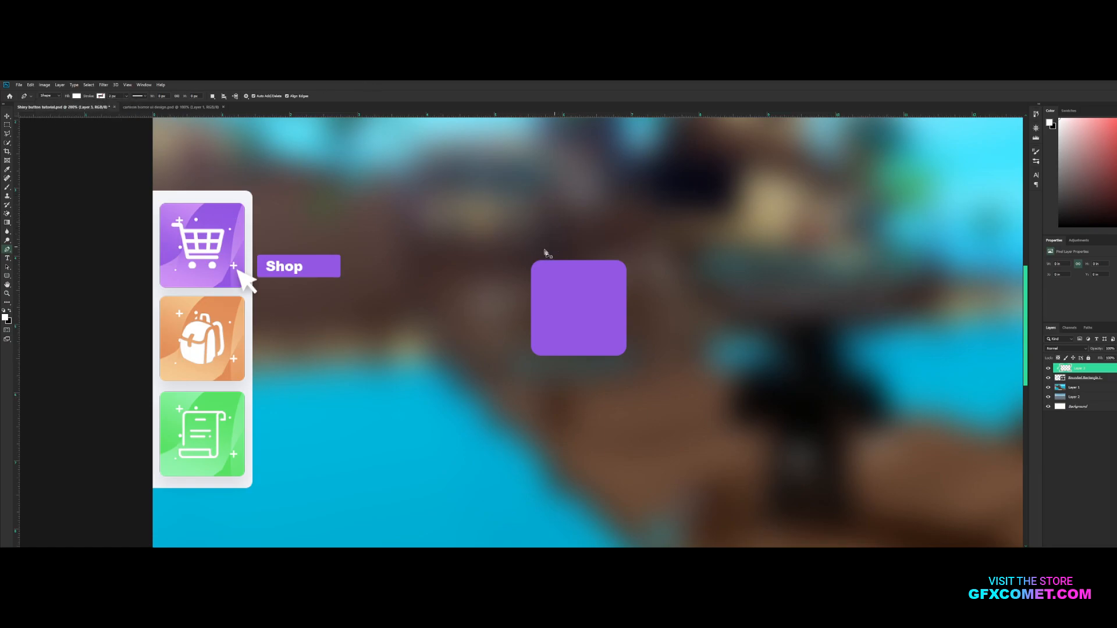
{"action": "mouse_move", "coordinate": [571, 255]}
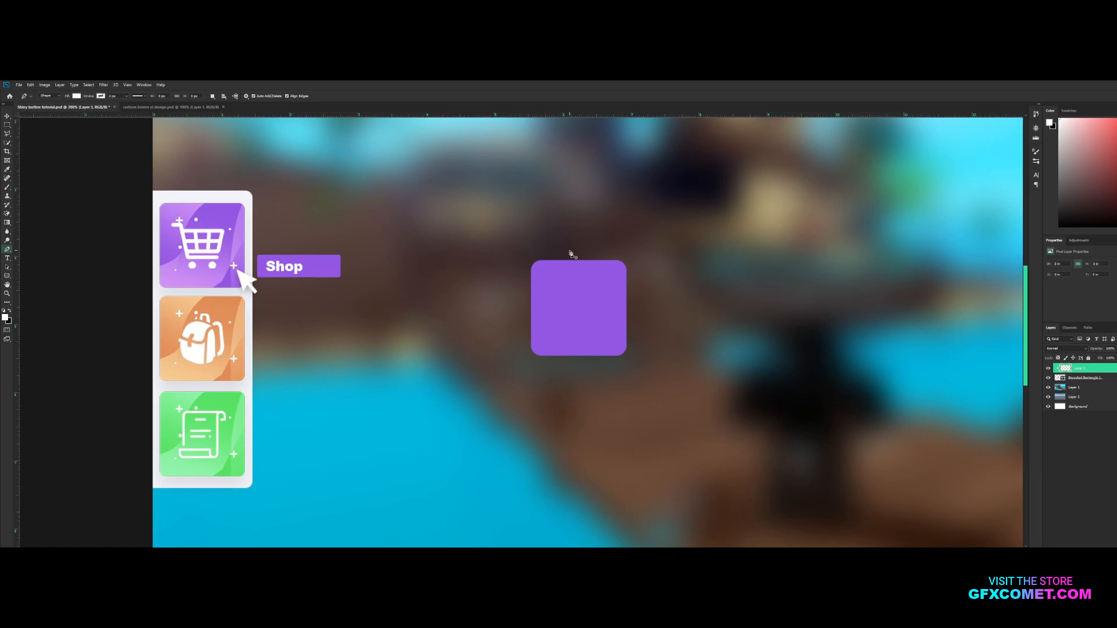
{"action": "left_click", "coordinate": [545, 298]}
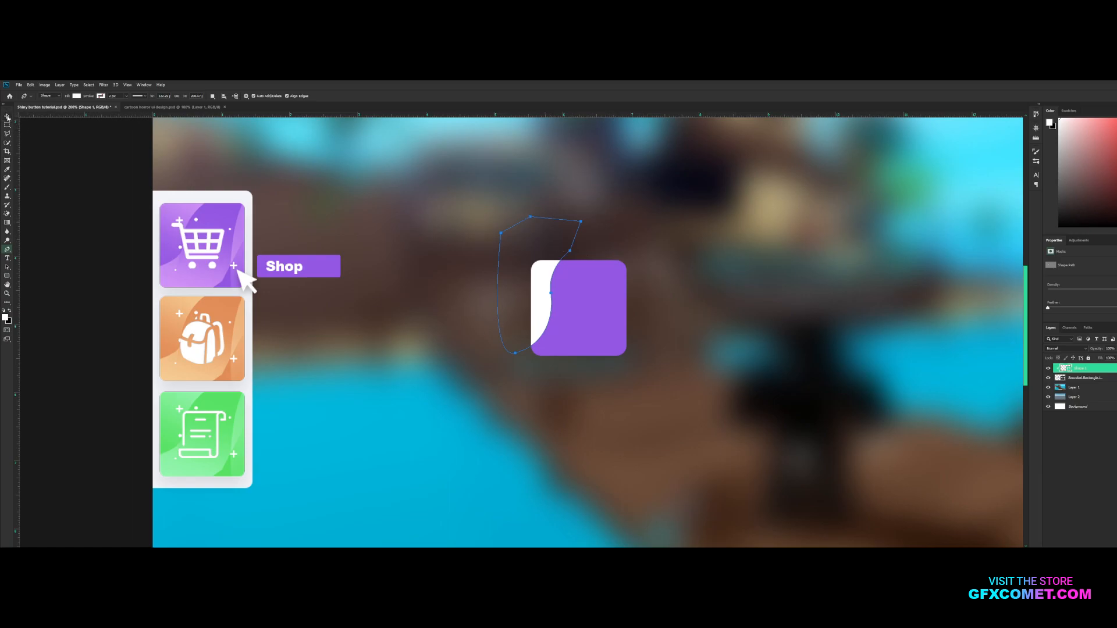
{"action": "left_click", "coordinate": [7, 115]}
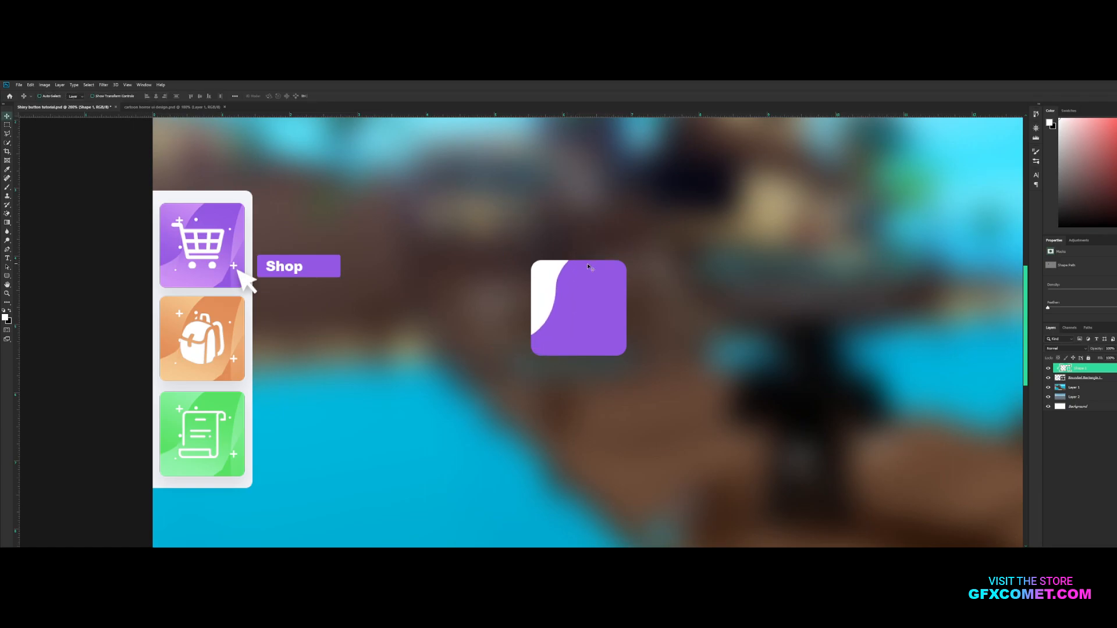
Set the white wave layer to Overlay so it tints the button soft pink.
{"action": "left_click", "coordinate": [1061, 348]}
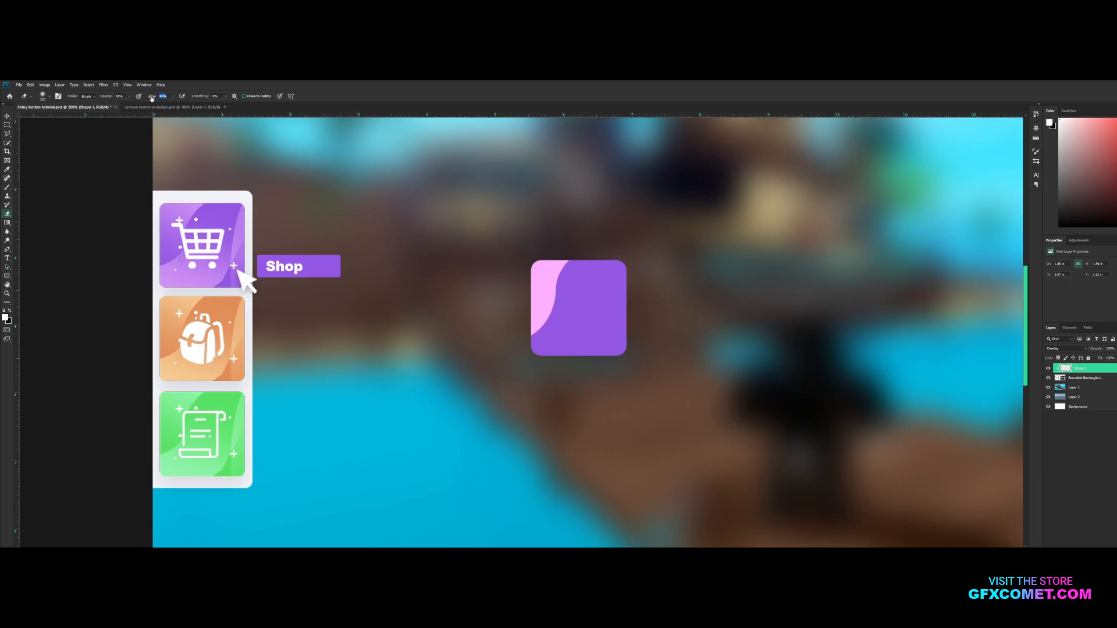
{"action": "mouse_move", "coordinate": [457, 380]}
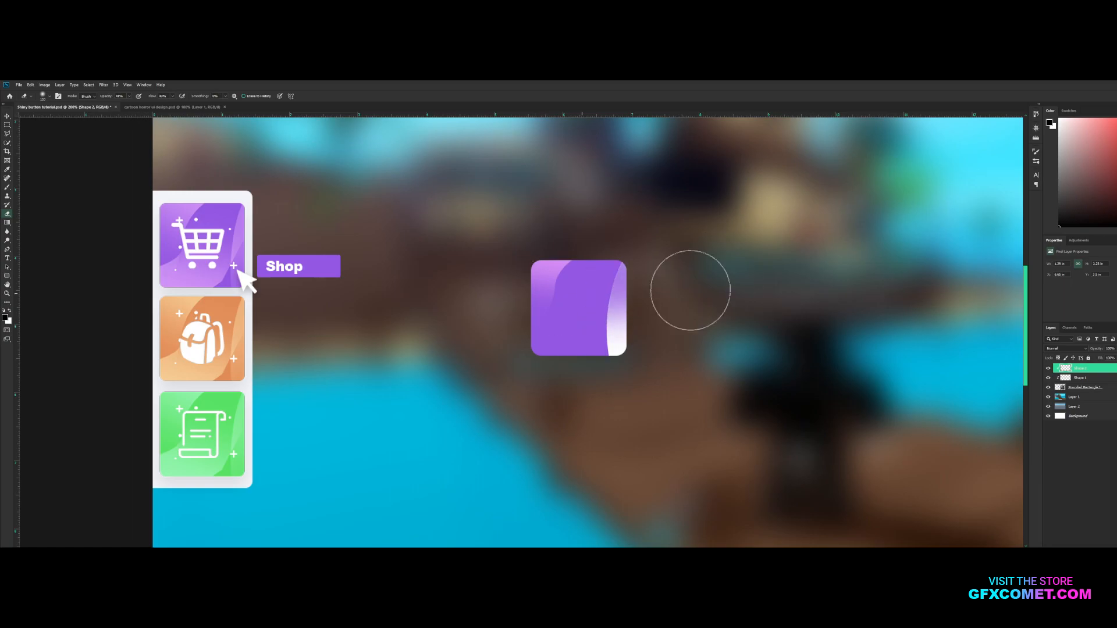
Draw a third diagonal white wave path and blend it in with Overlay.
{"action": "left_click", "coordinate": [1065, 348]}
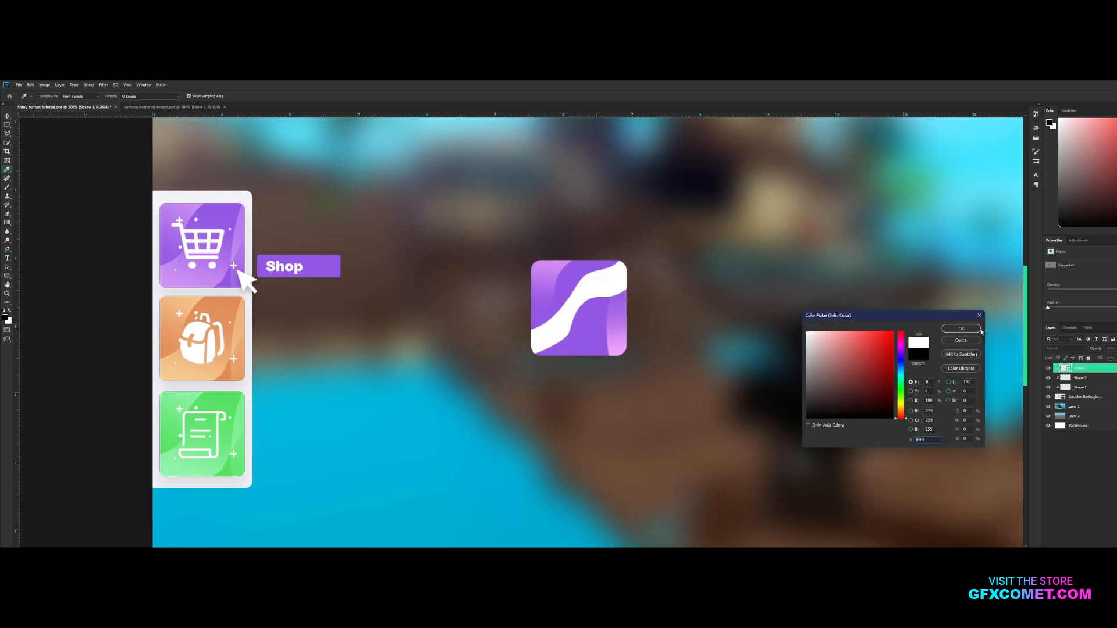
{"action": "left_click", "coordinate": [961, 328]}
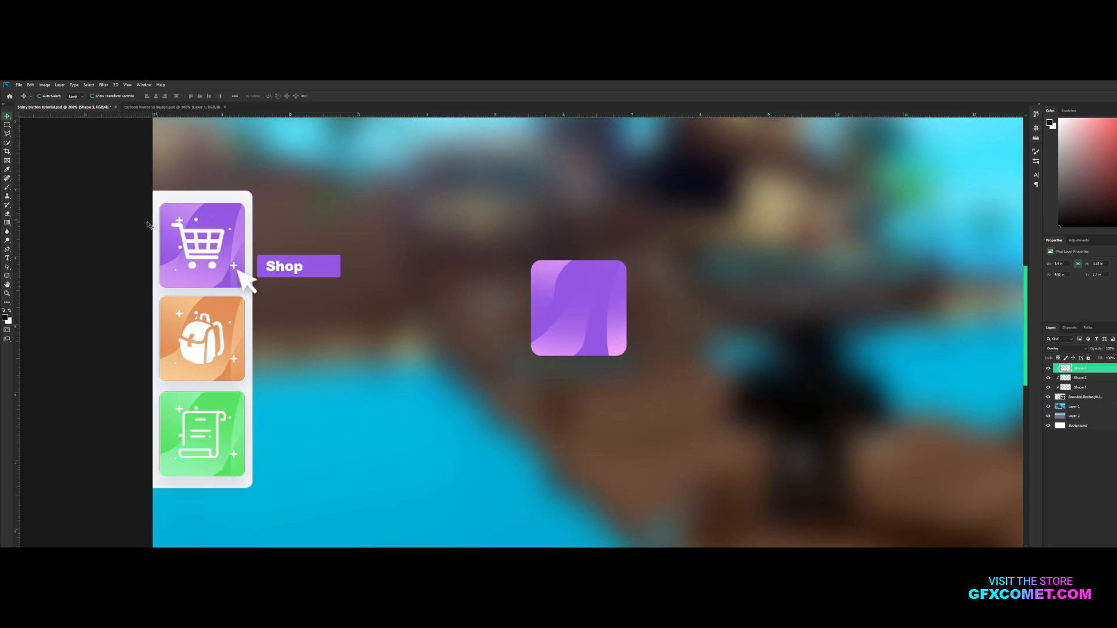
{"action": "mouse_move", "coordinate": [611, 259]}
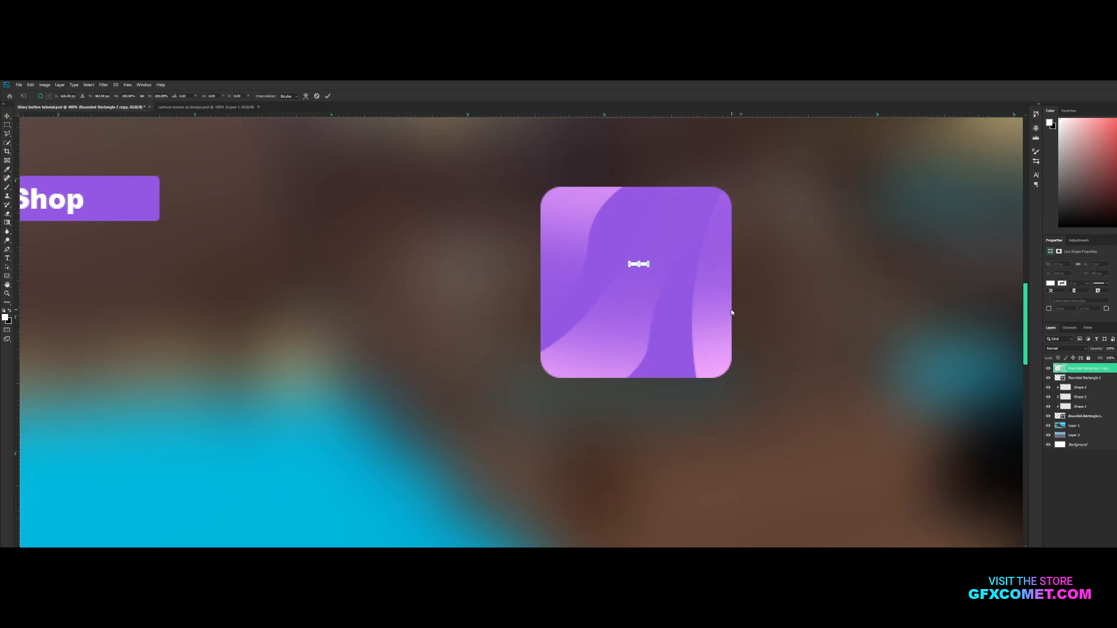
Add two white plus-shaped sparkles at the button's top-left and bottom-right corners.
{"action": "right_click", "coordinate": [639, 264]}
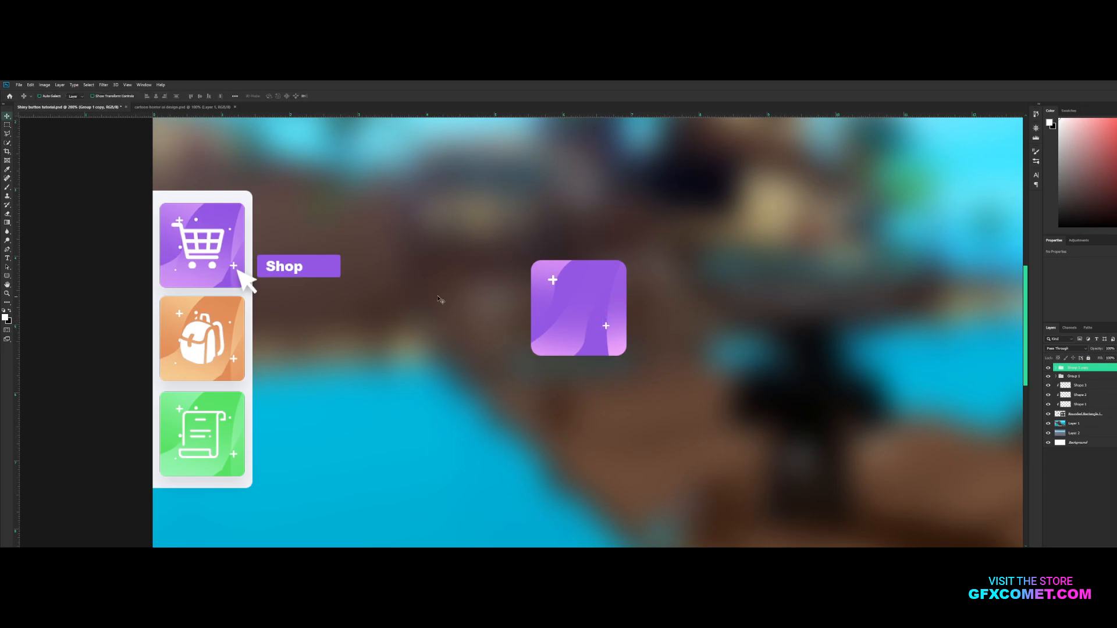
Alt-drag copies of the ellipse sparkle to scatter tiny dots over the button.
{"action": "left_click", "coordinate": [7, 276]}
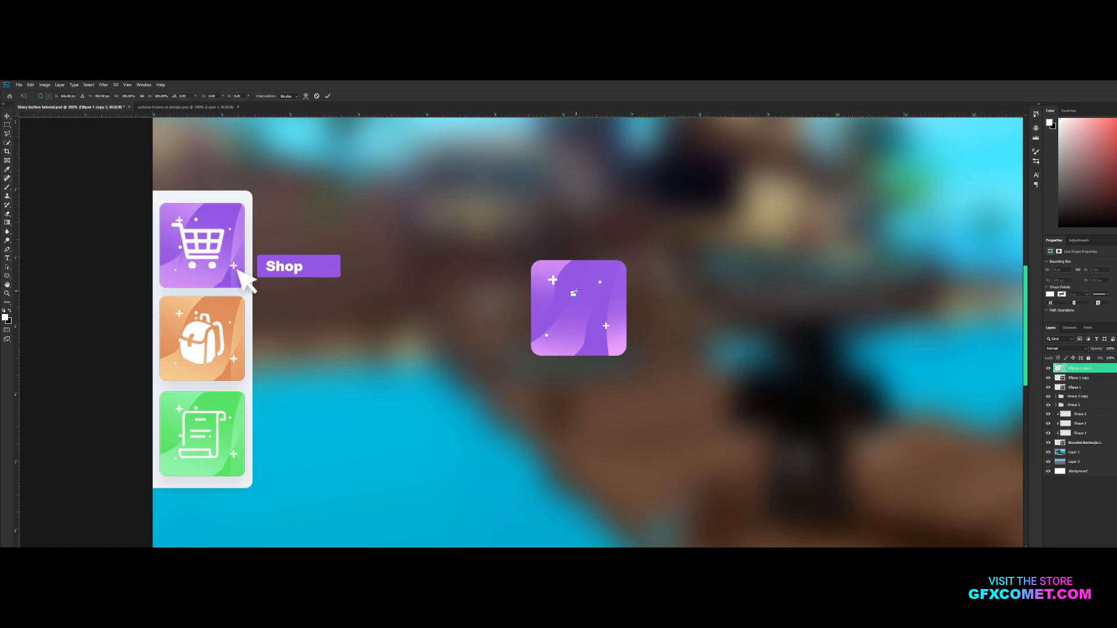
{"action": "left_click_drag", "start_coordinate": [577, 292], "coordinate": [574, 294]}
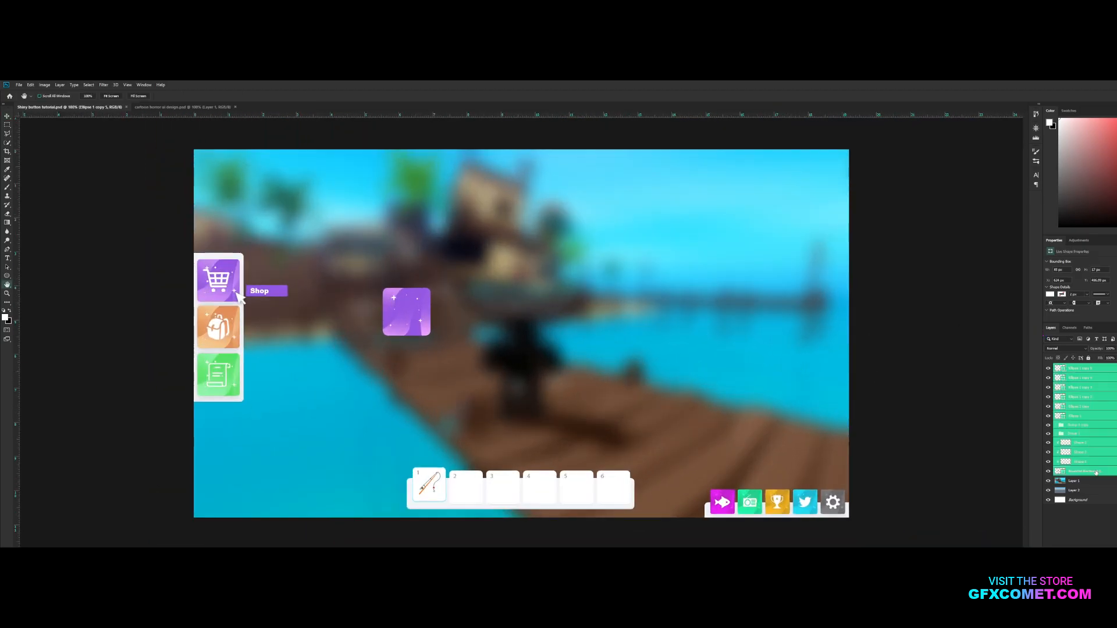
Duplicate the purple button twice below it and recolour the copies orange and eyedropped green.
{"action": "left_click_drag", "start_coordinate": [406, 312], "coordinate": [443, 249]}
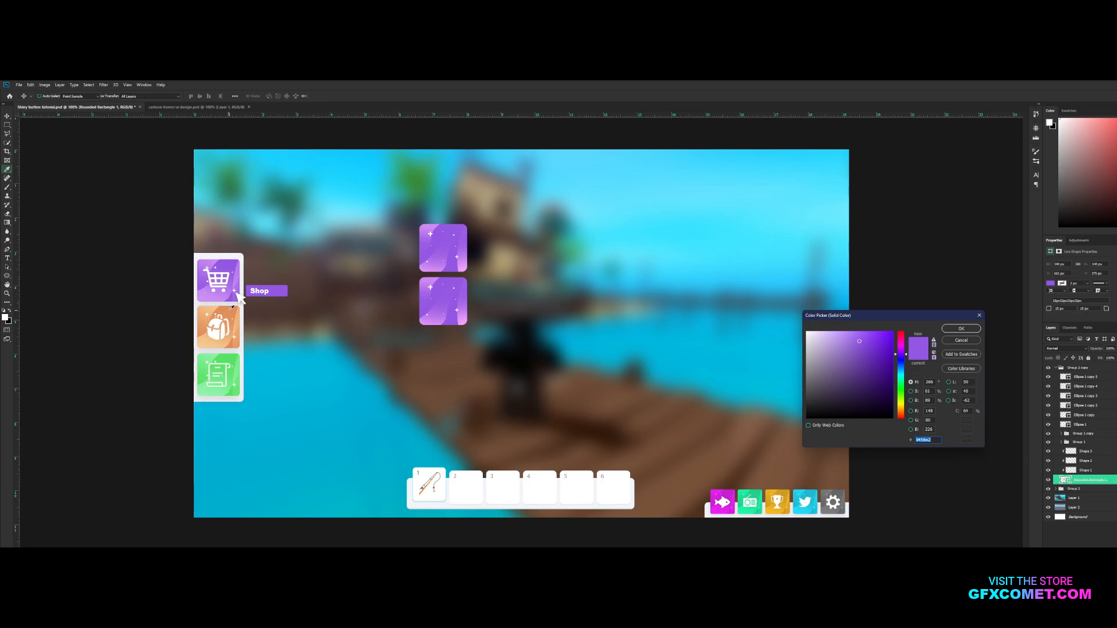
{"action": "left_click", "coordinate": [960, 328]}
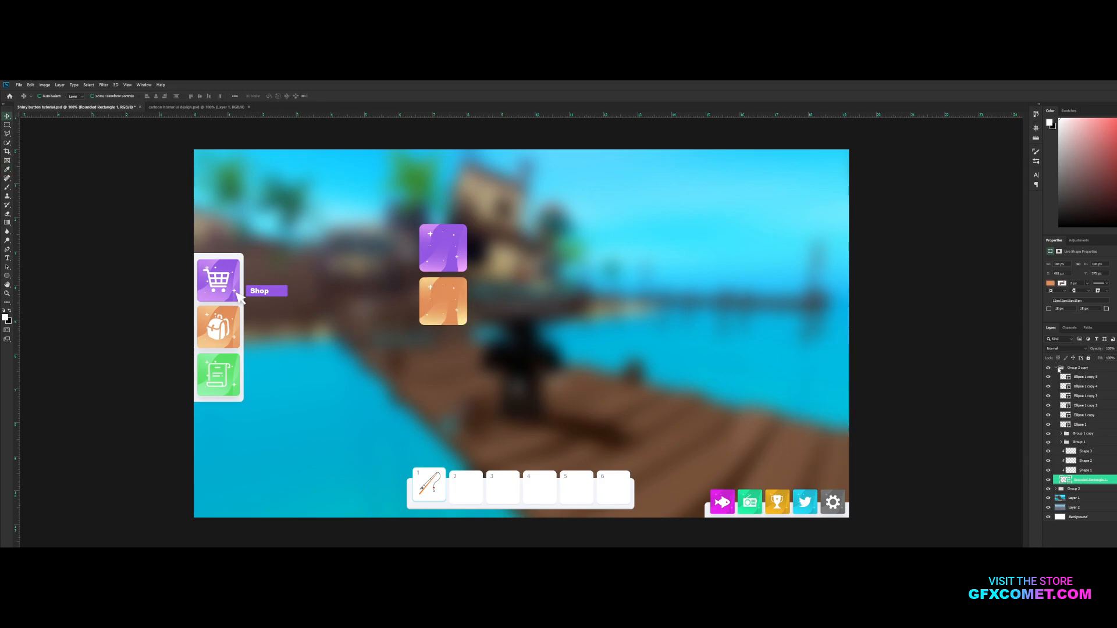
{"action": "left_click", "coordinate": [1080, 368]}
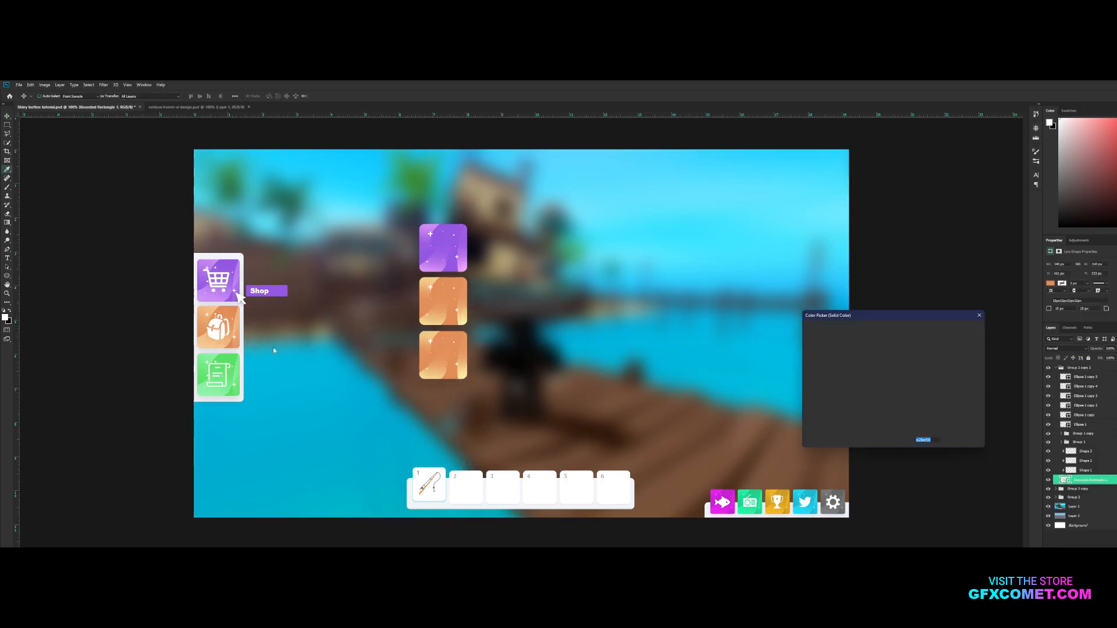
{"action": "left_click", "coordinate": [860, 341]}
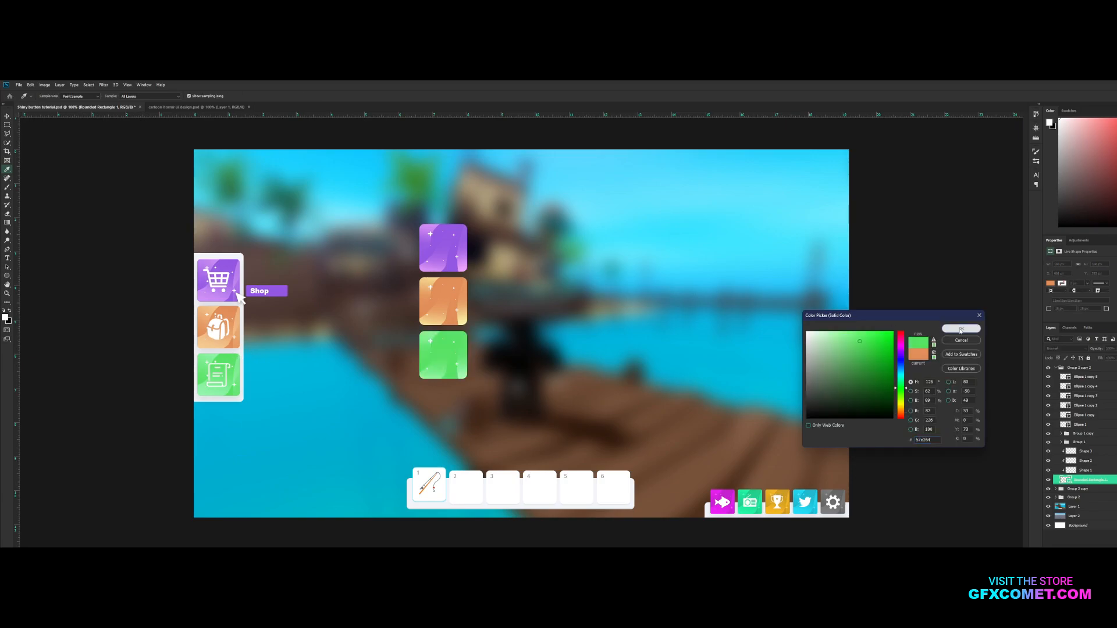
{"action": "left_click", "coordinate": [962, 329]}
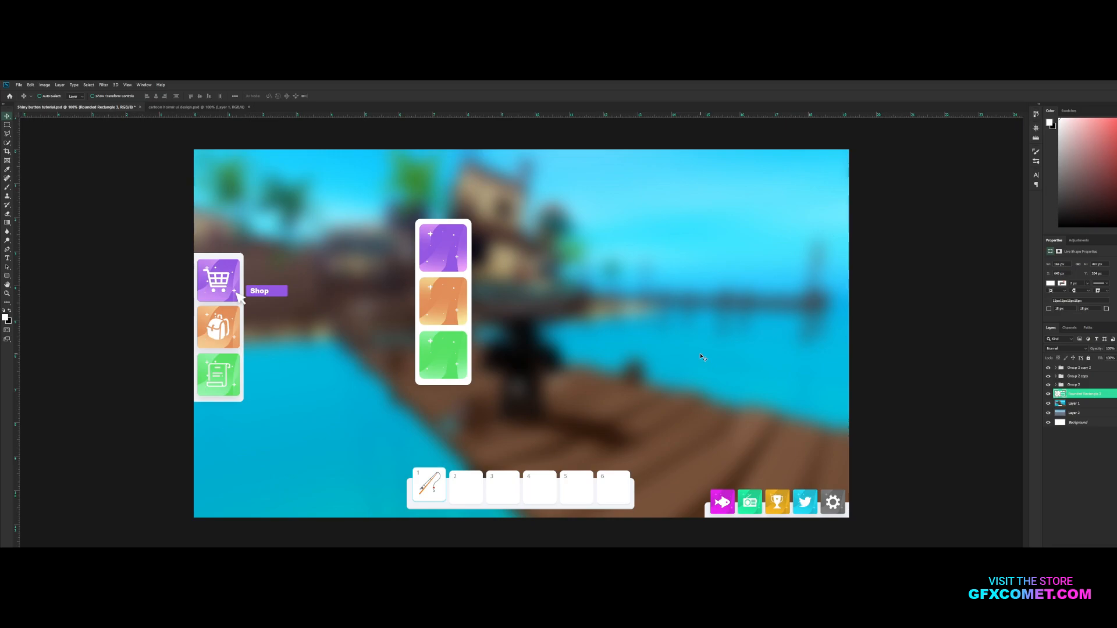
{"action": "mouse_move", "coordinate": [540, 258]}
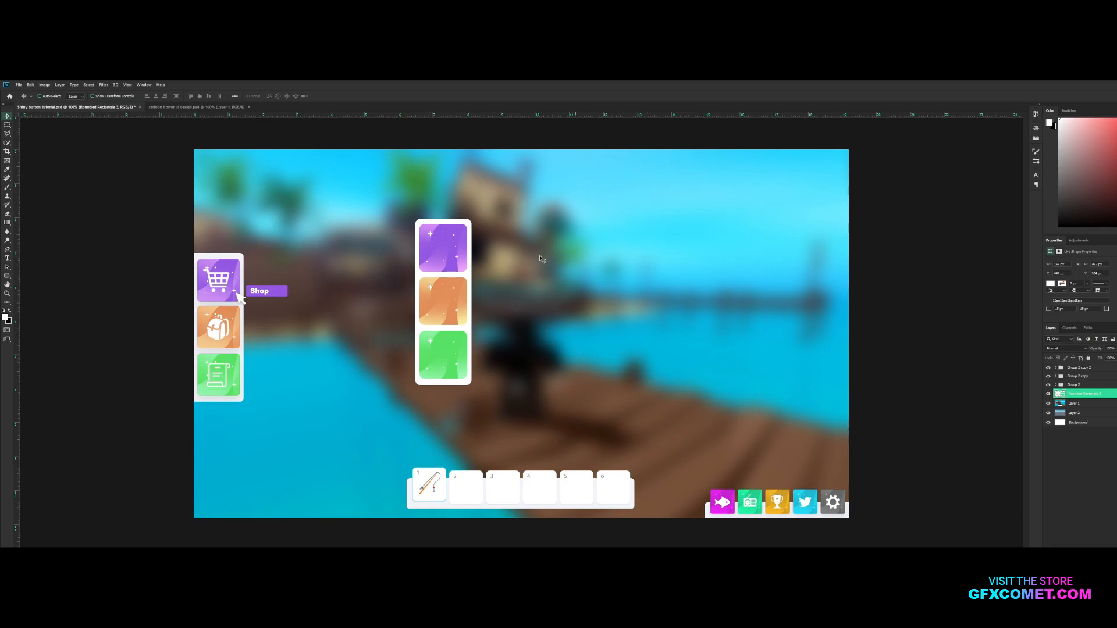
{"action": "mouse_move", "coordinate": [645, 258]}
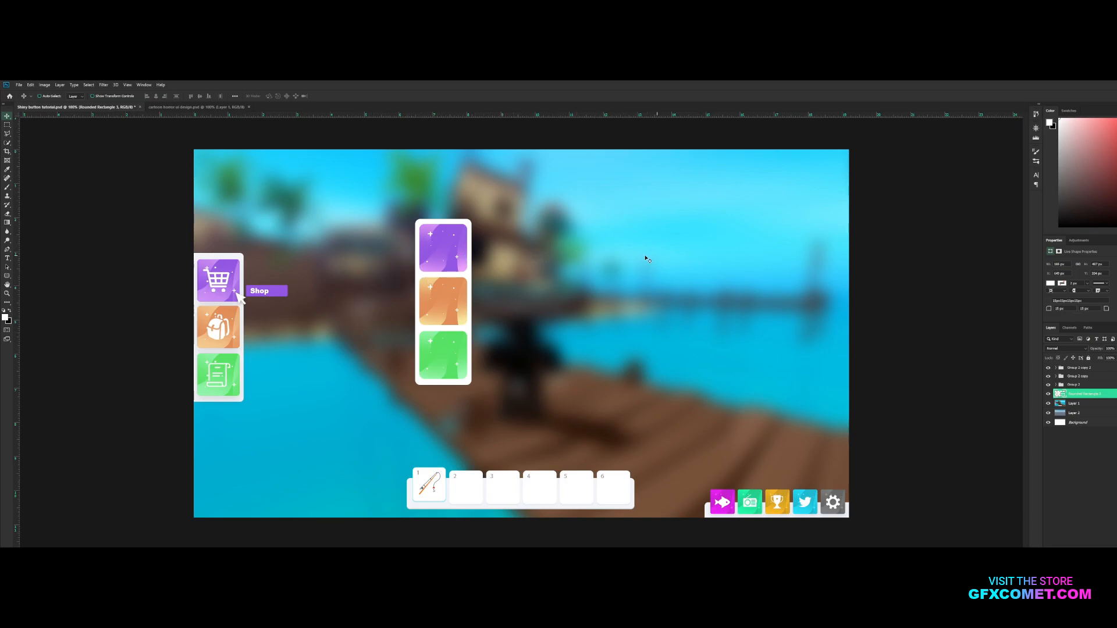
{"action": "mouse_move", "coordinate": [477, 358]}
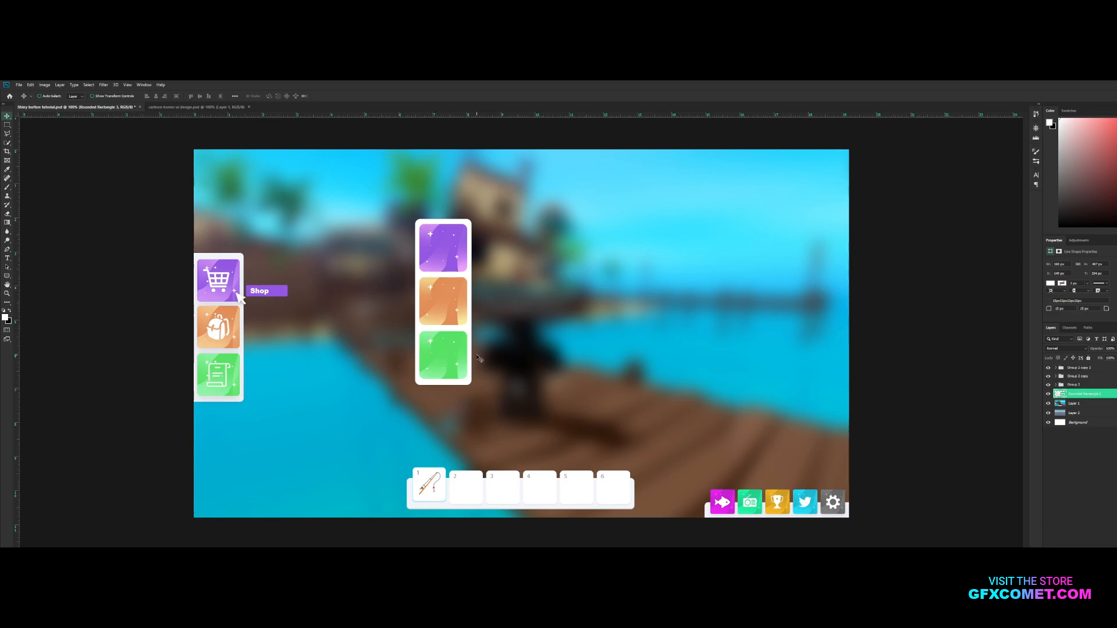